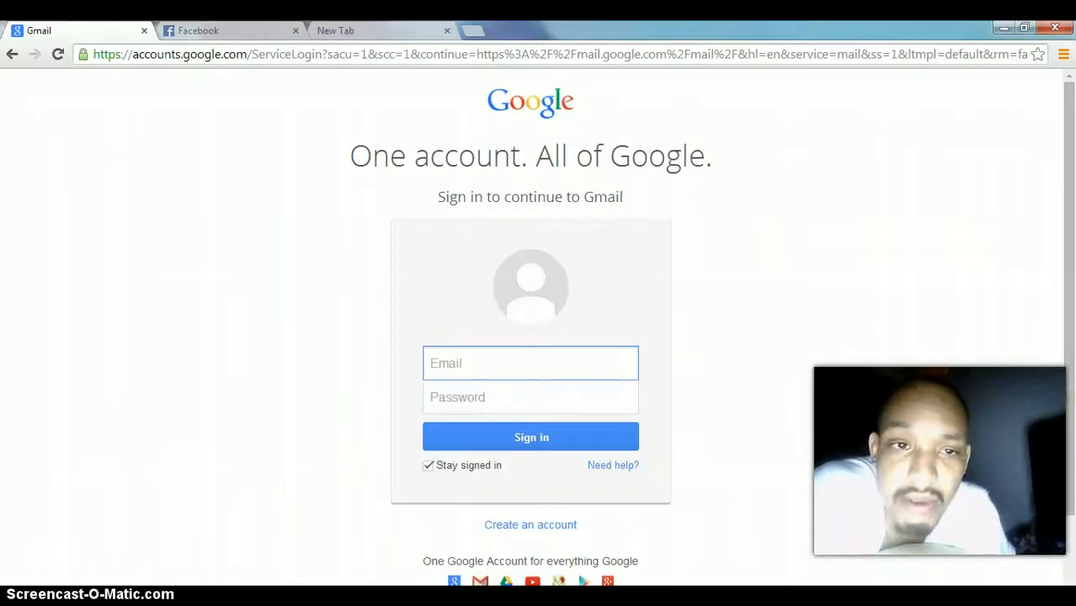
Search the web for "google voice" and go to the Google Voice site from the results
left_click(530, 364)
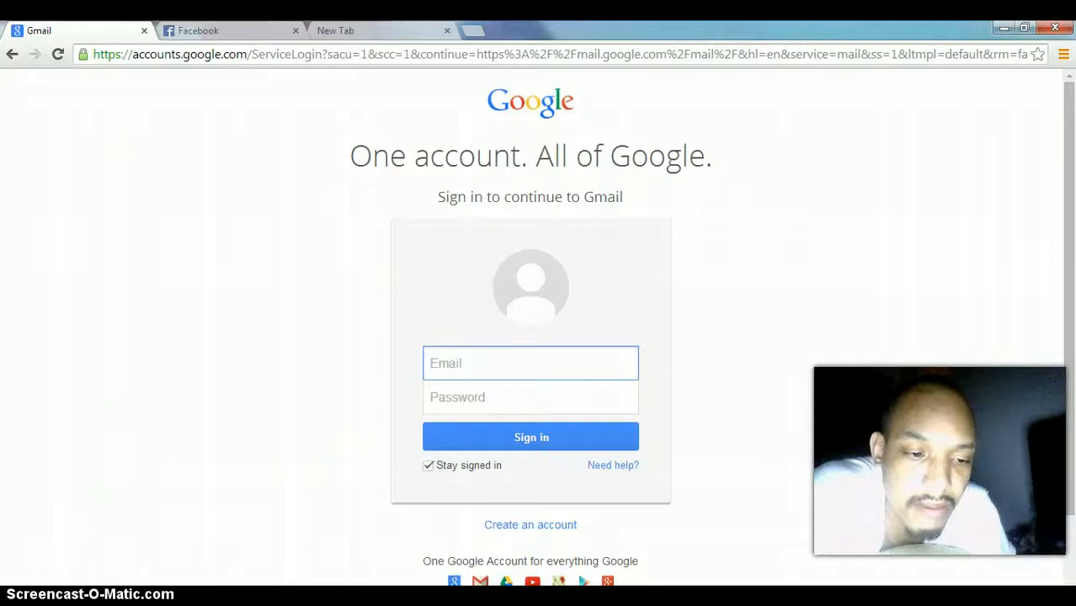
left_click(531, 364)
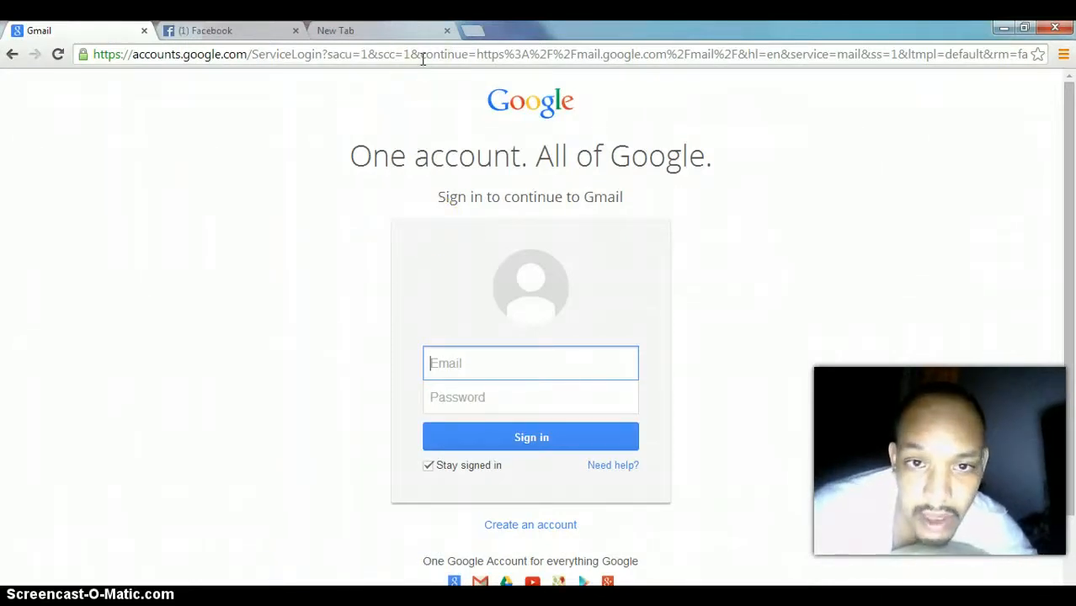
left_click(421, 54)
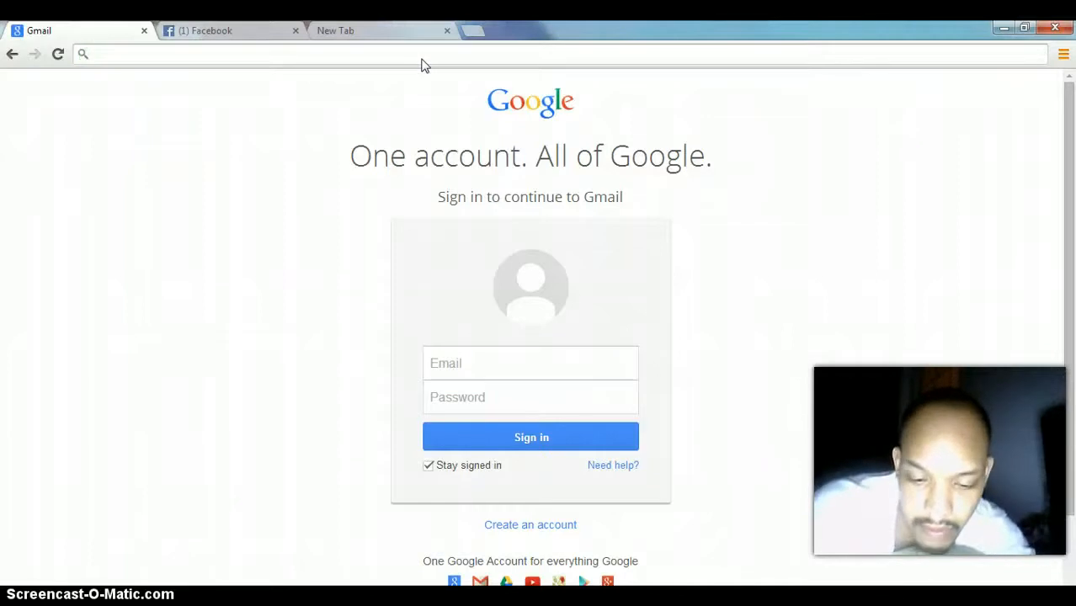
type("gmail")
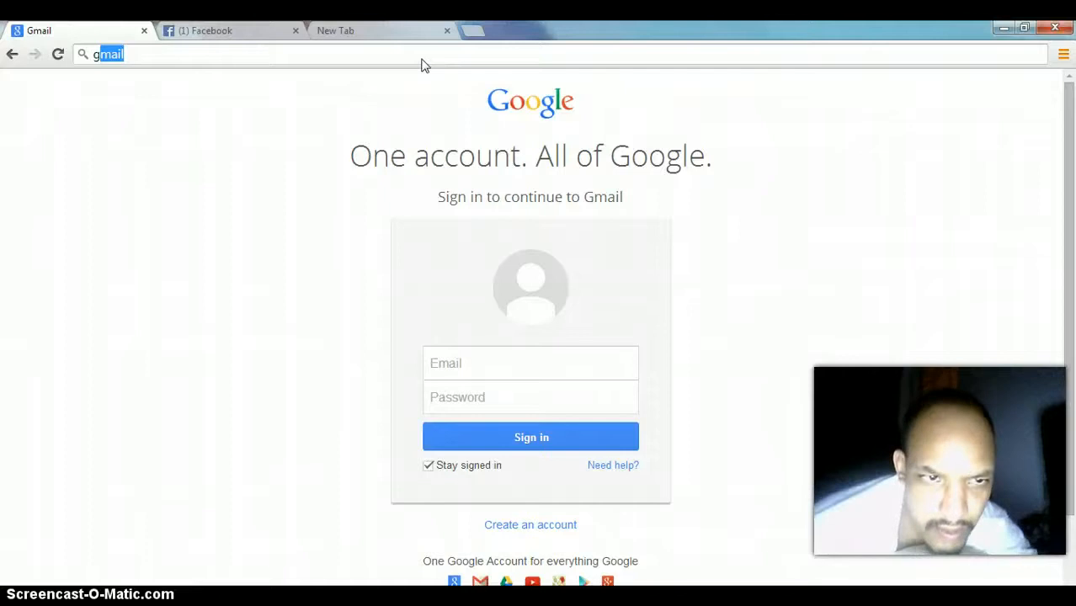
type("google voice")
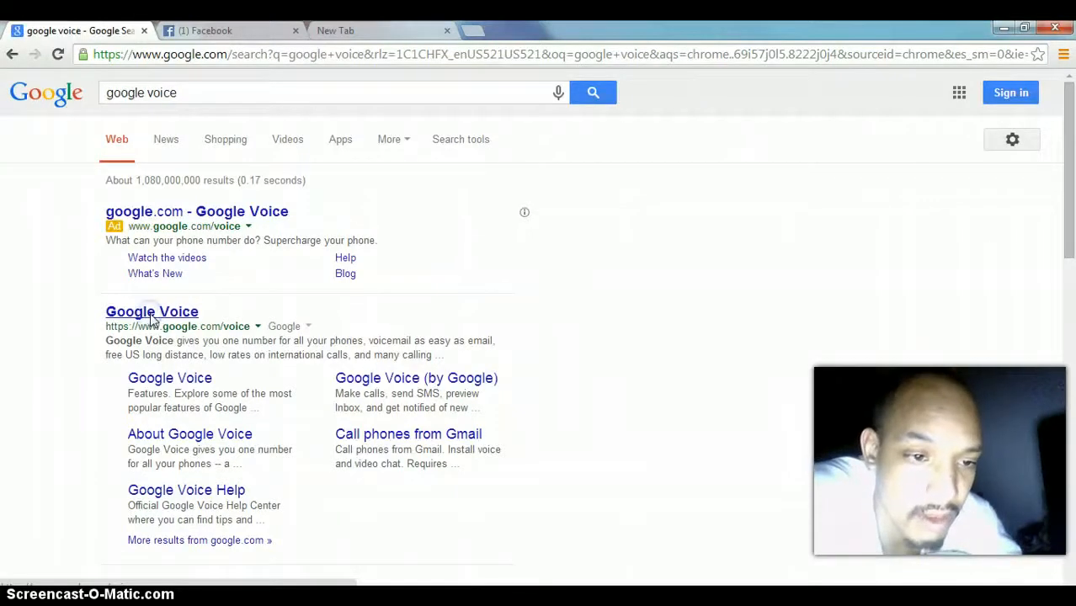
left_click(151, 311)
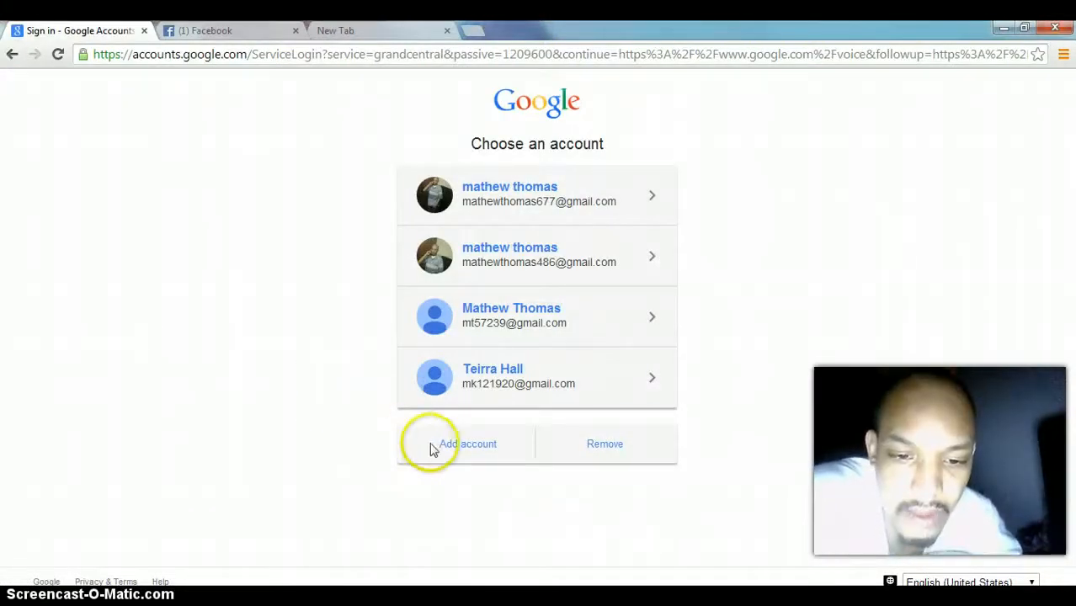
Add a different account and enter its email address
left_click(468, 444)
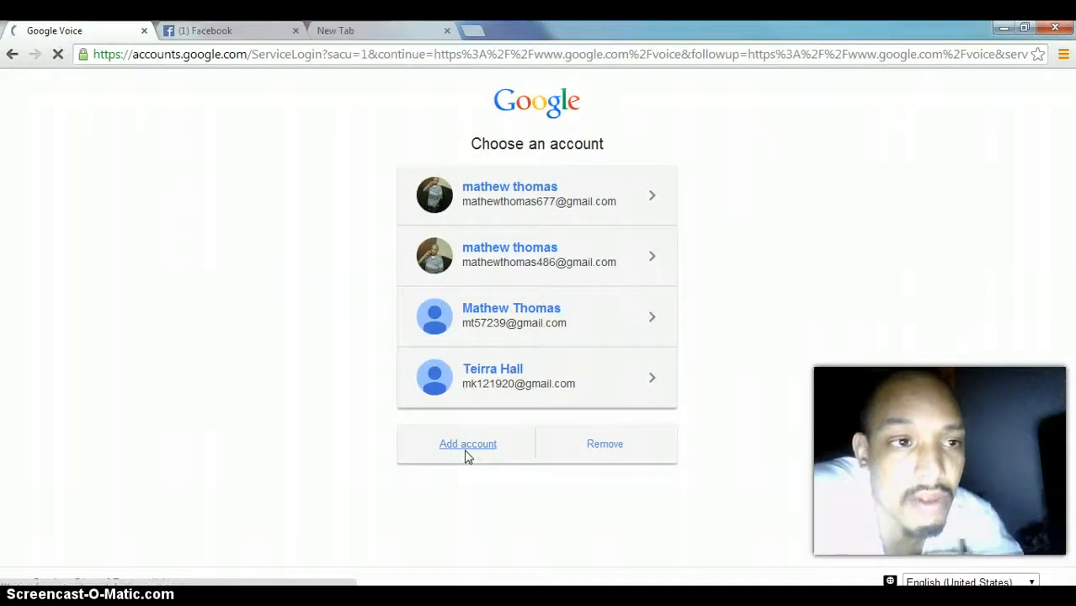
left_click(468, 445)
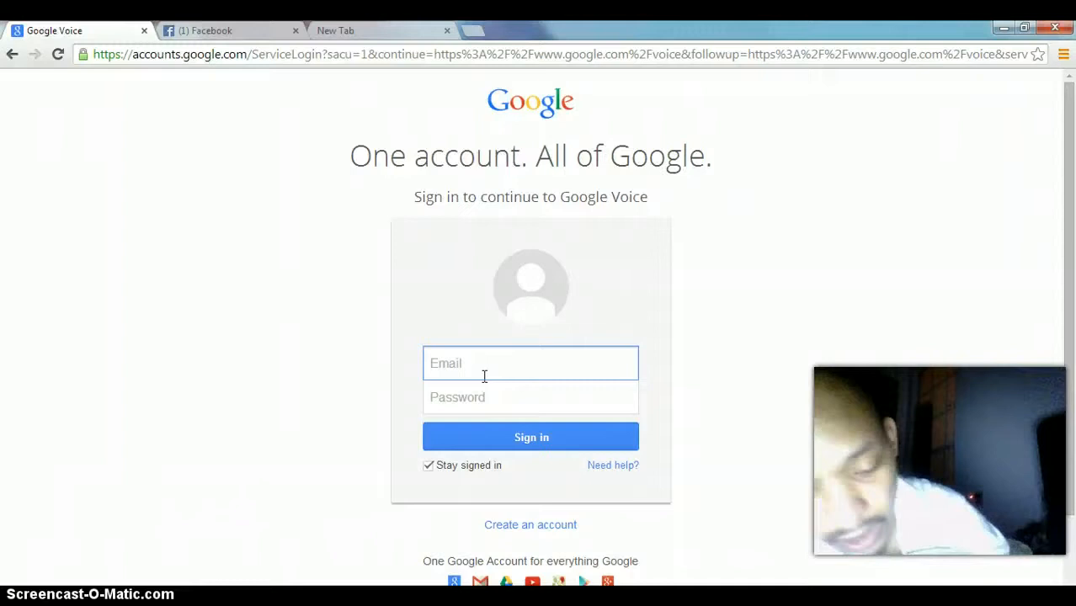
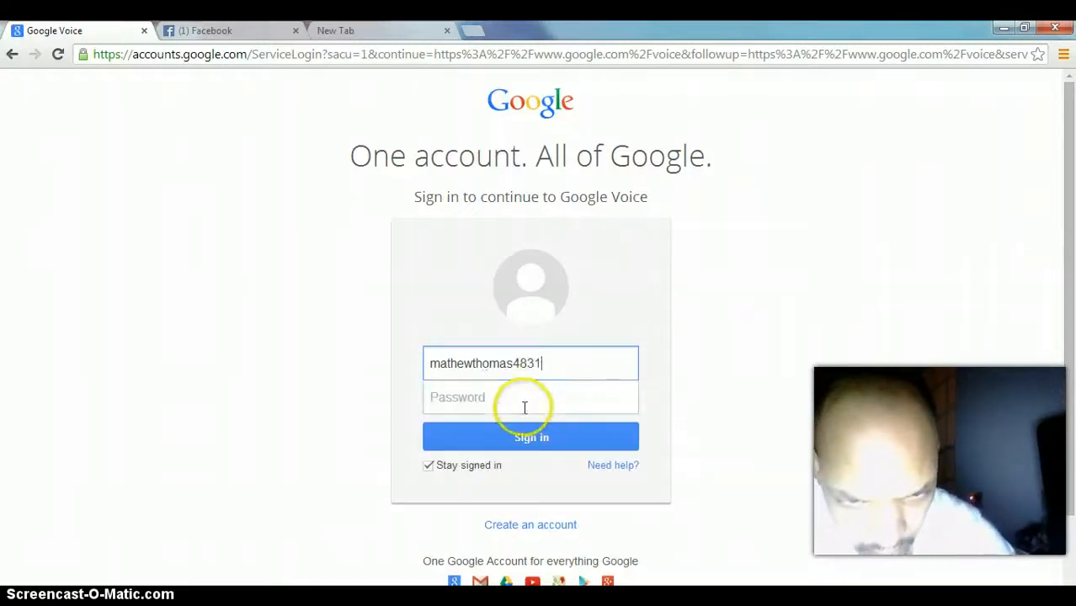
Enter the account password and sign in to Google Voice
left_click(530, 397)
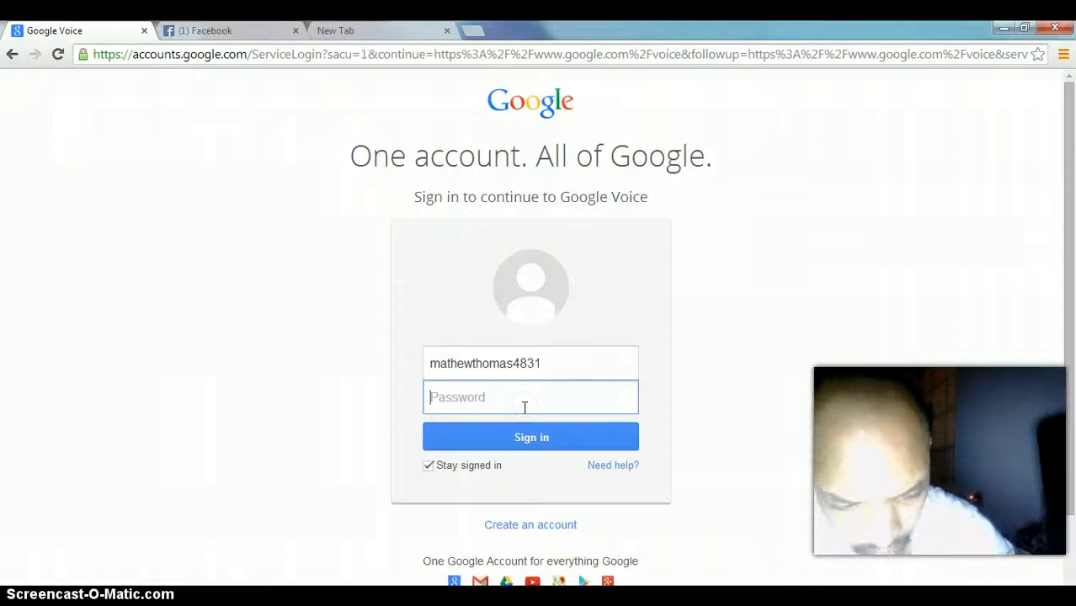
type("•••••")
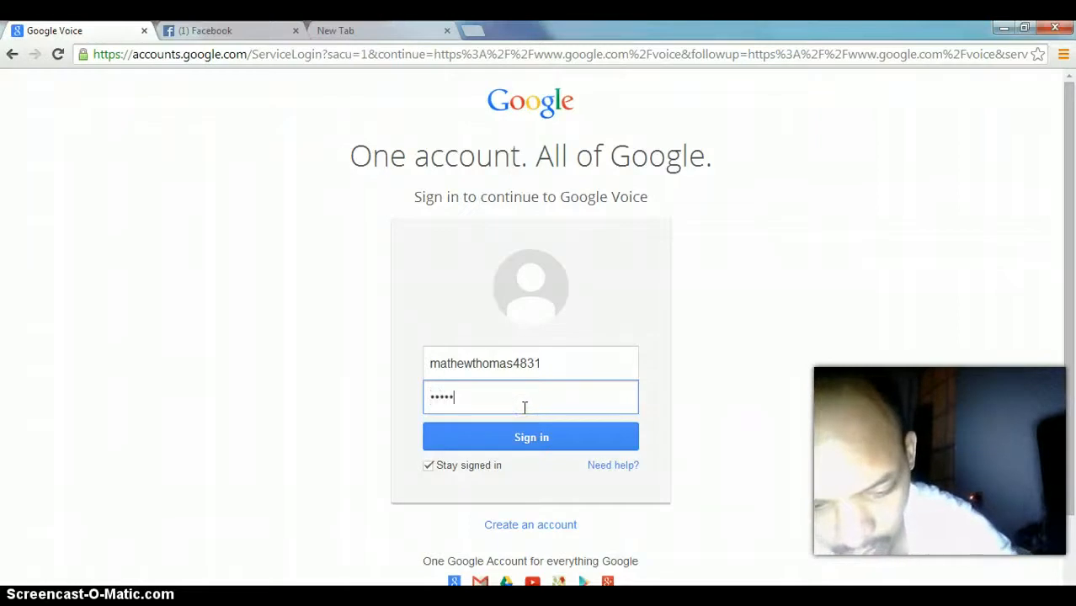
type("••")
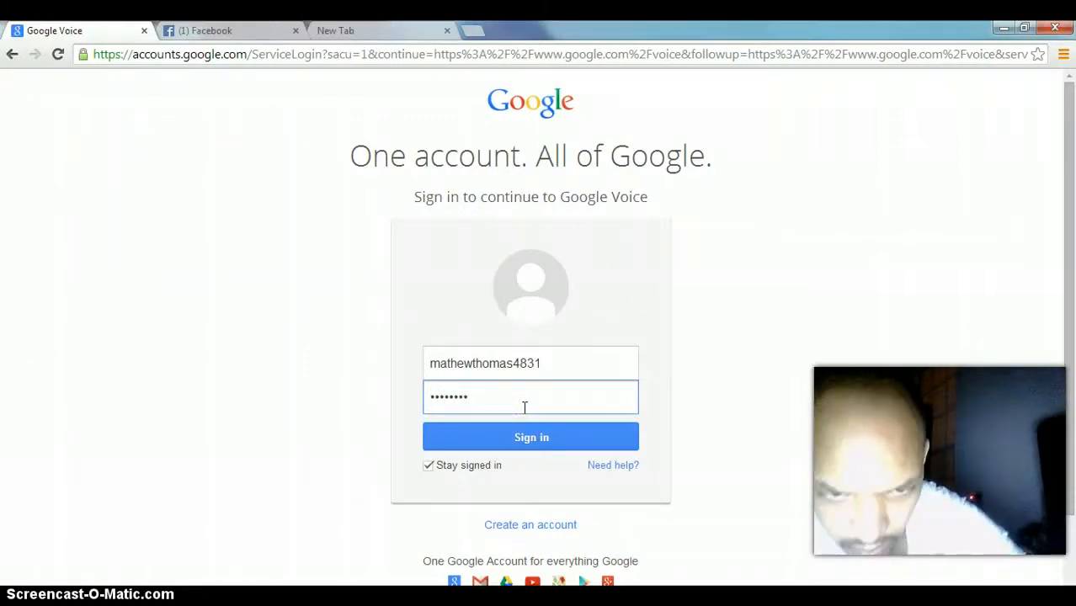
left_click(530, 437)
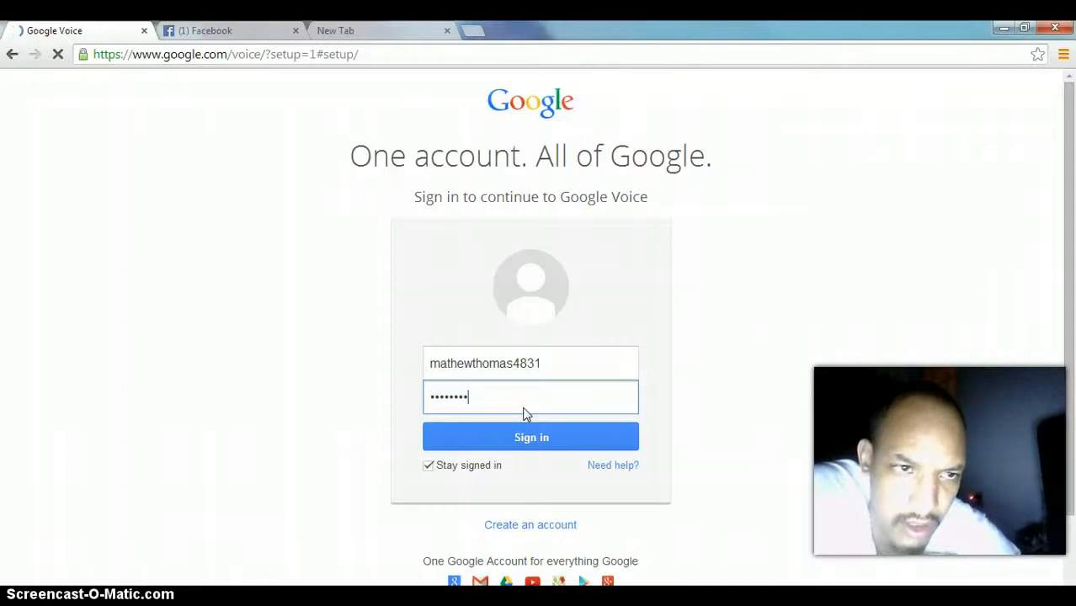
Accept Google Voice's Terms and Privacy Policy and proceed past Getting started
left_click(531, 438)
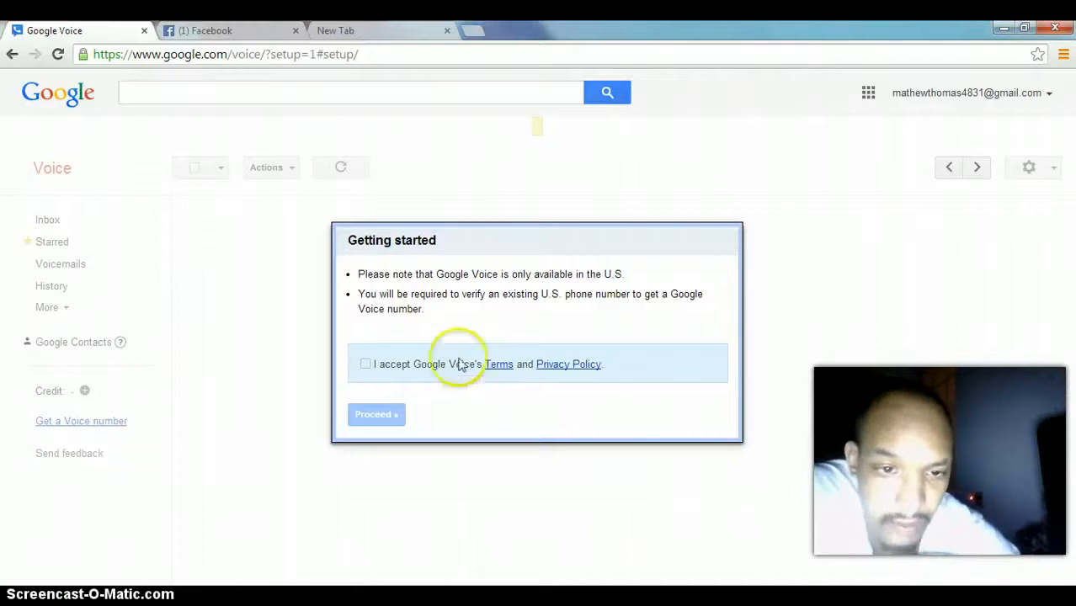
left_click(365, 364)
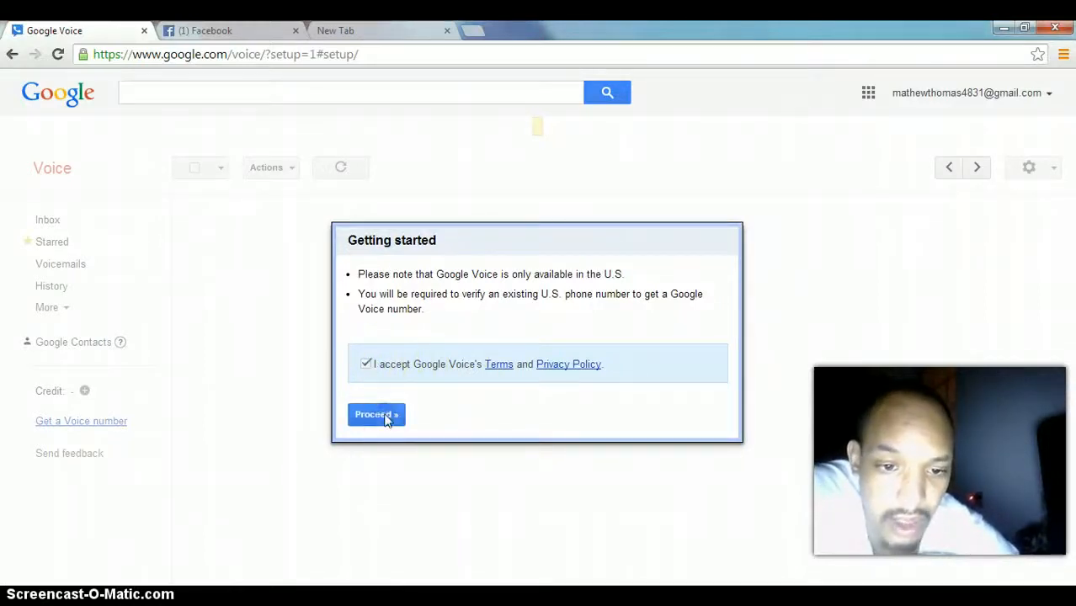
left_click(375, 415)
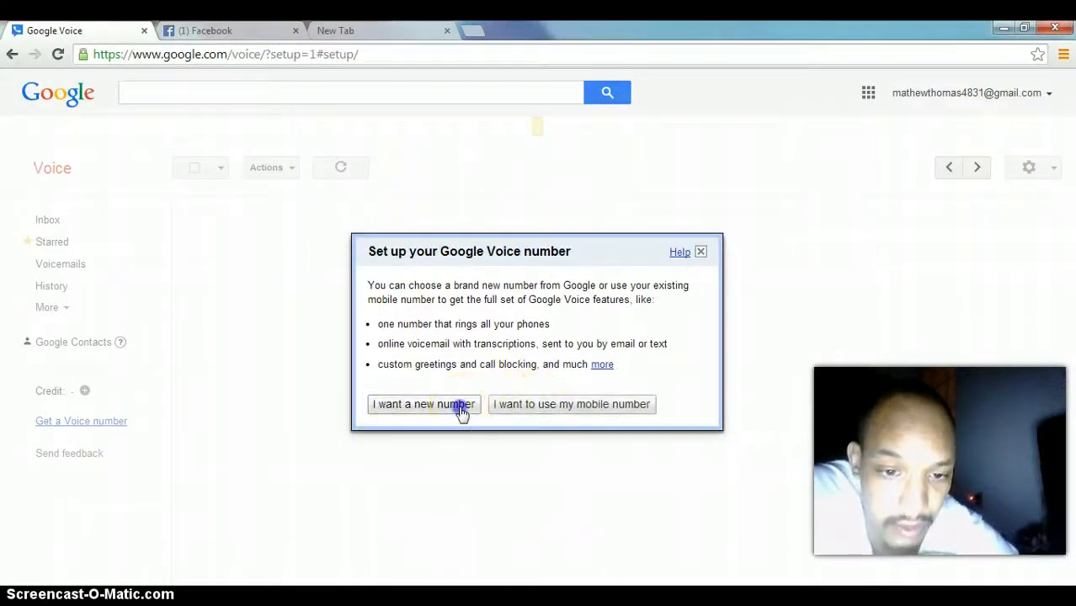
Choose a new number and add a 404 forwarding phone of type Work
left_click(423, 404)
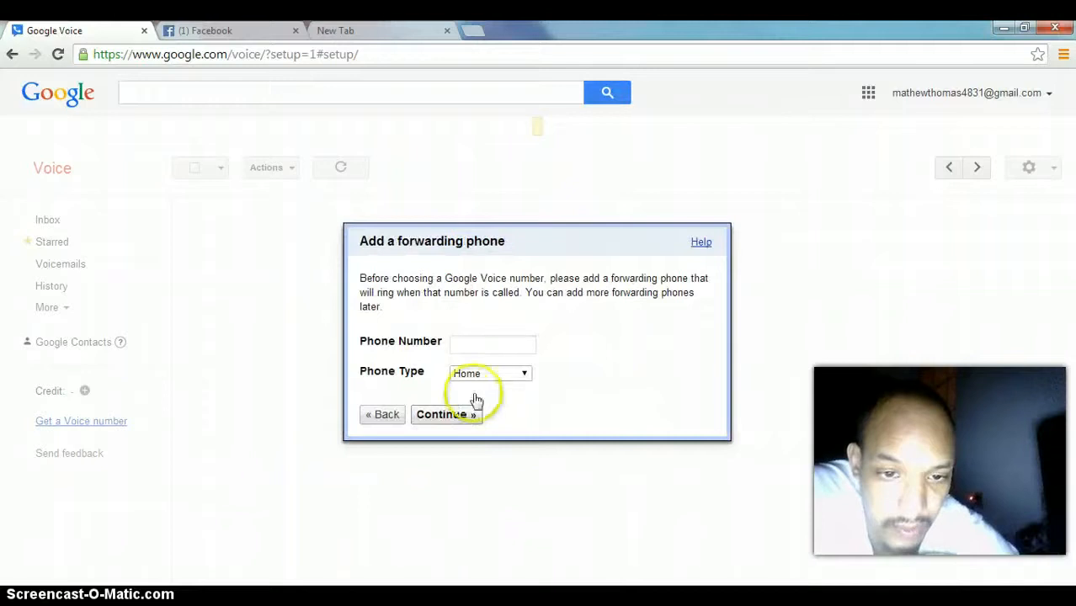
left_click(491, 345)
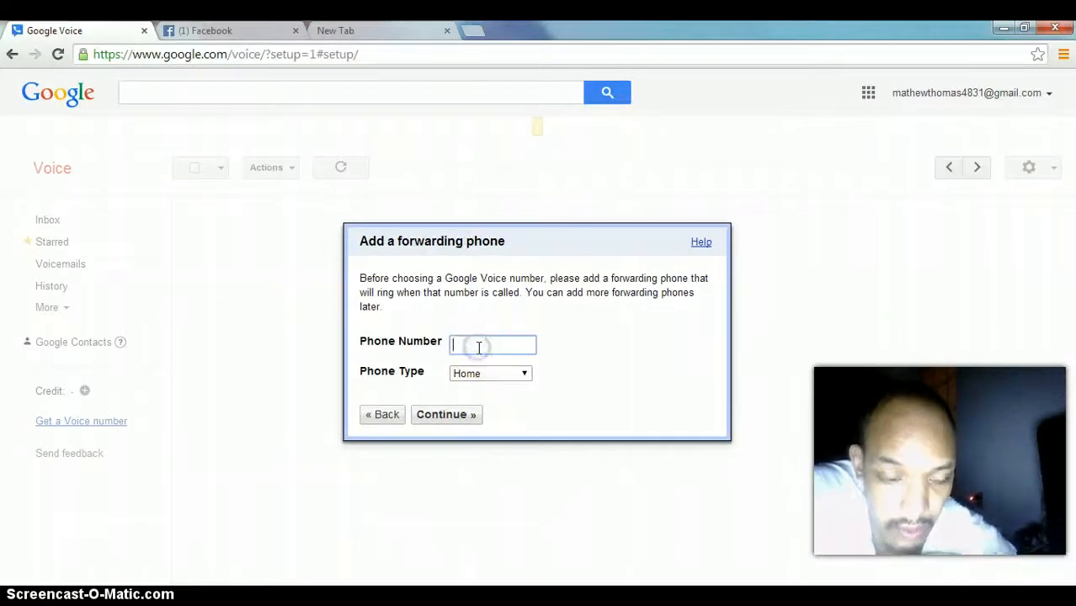
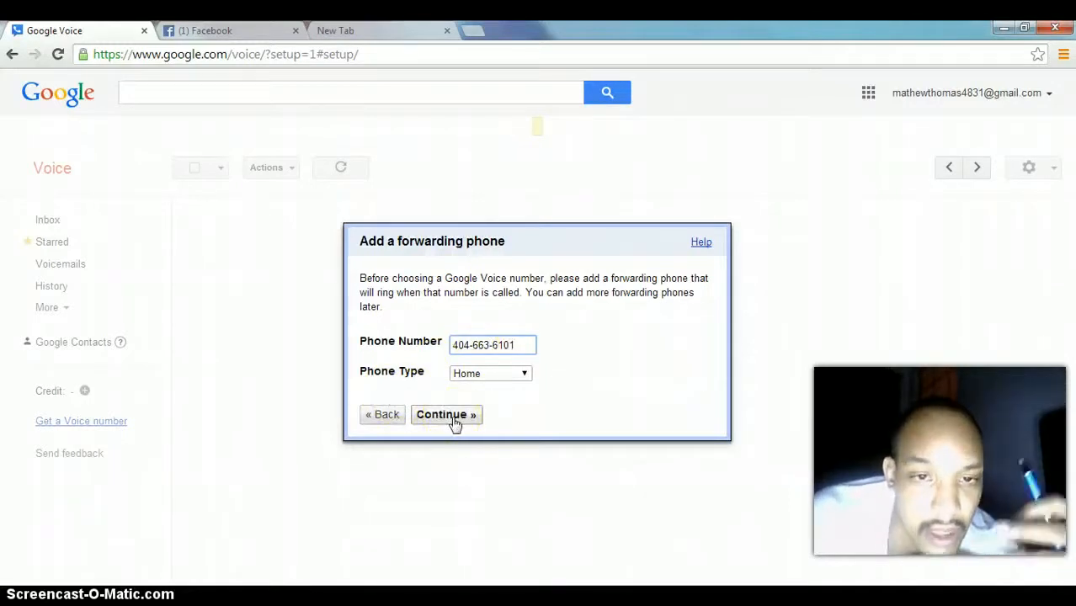
left_click(491, 345)
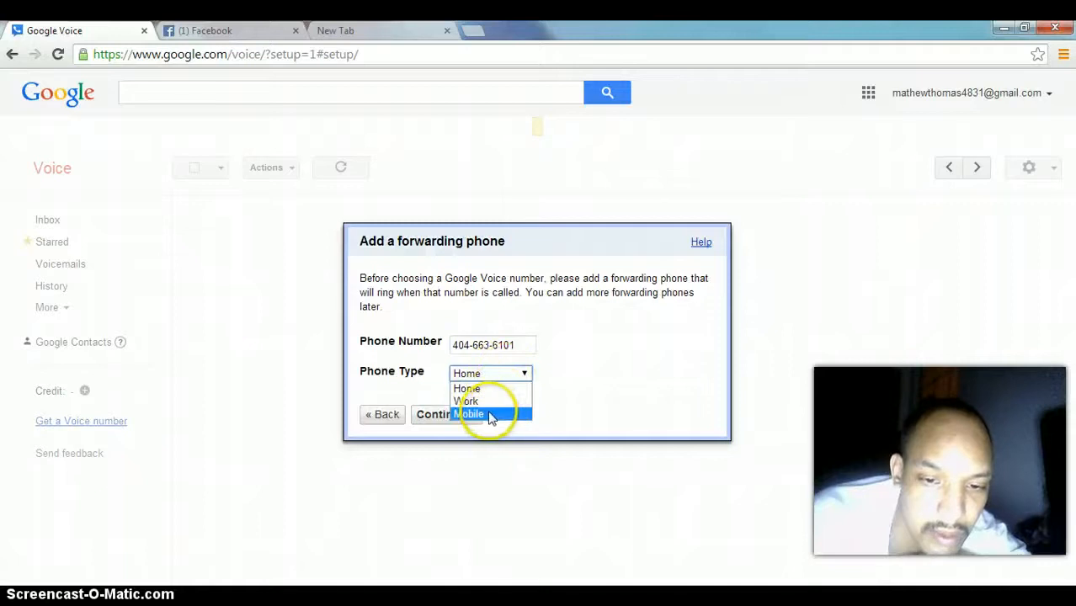
left_click(465, 388)
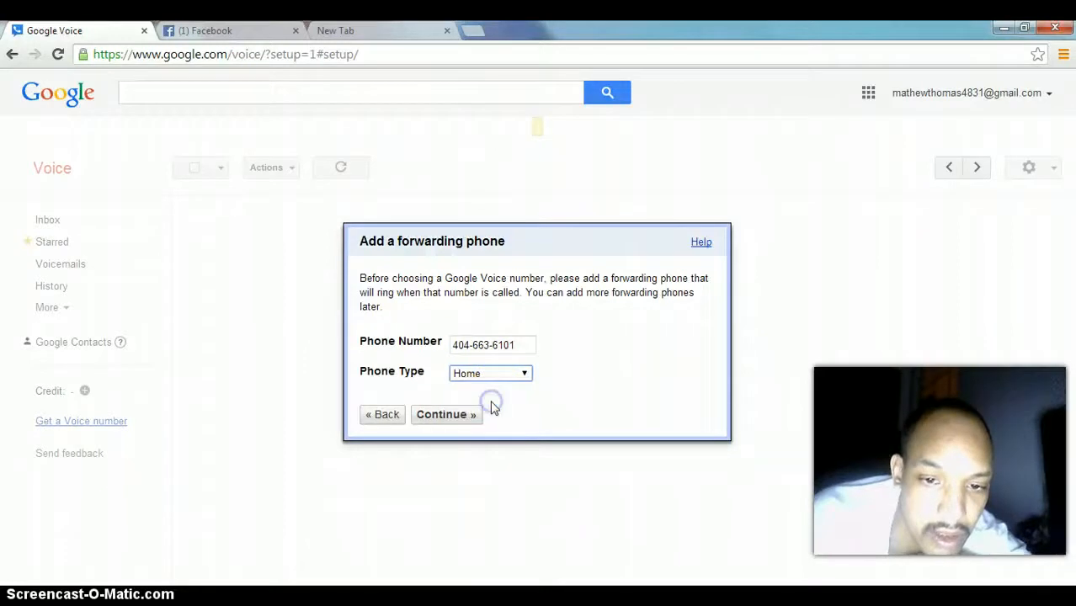
left_click(491, 373)
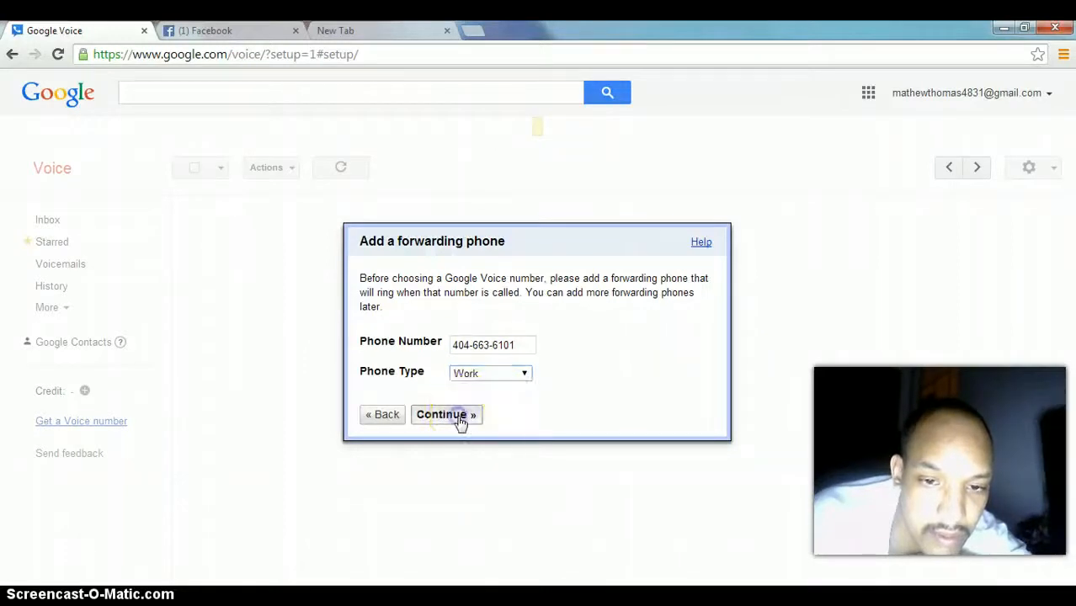
left_click(441, 415)
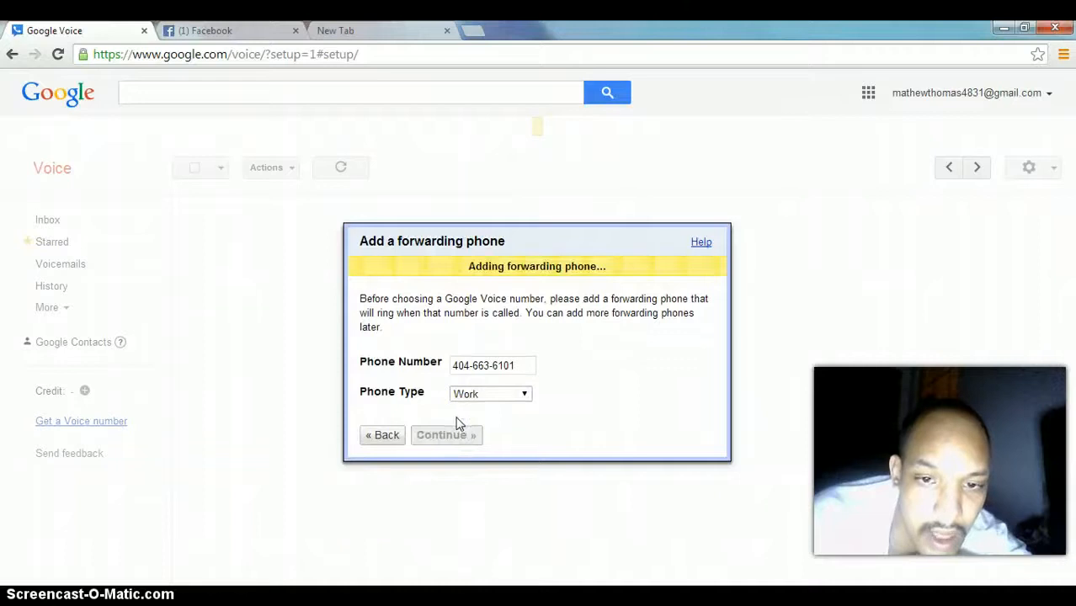
Verify the forwarding phone with a "Call me now" verification call
left_click(444, 435)
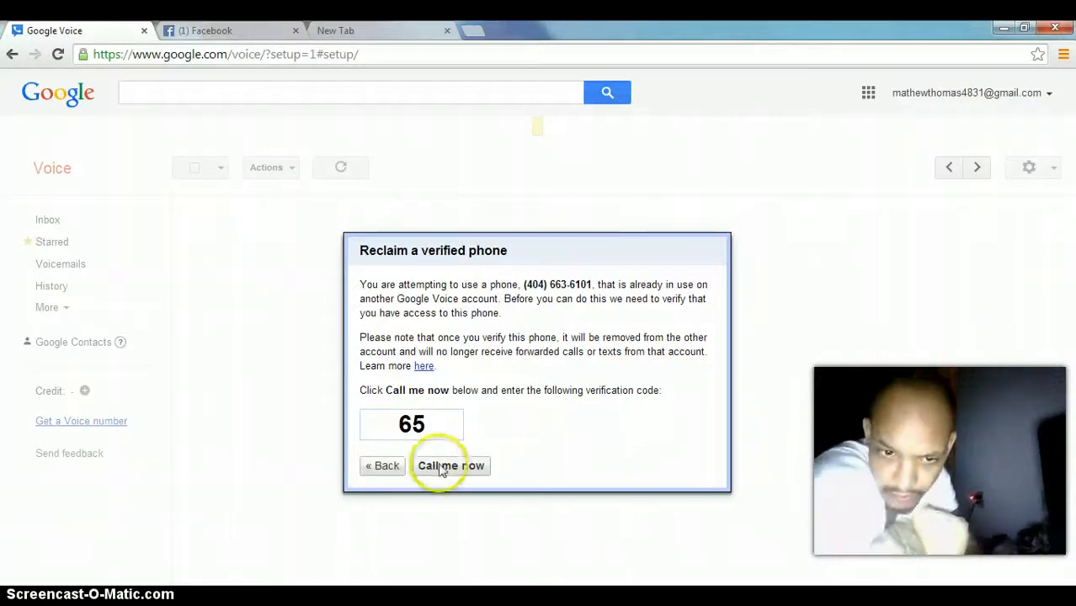
left_click(451, 465)
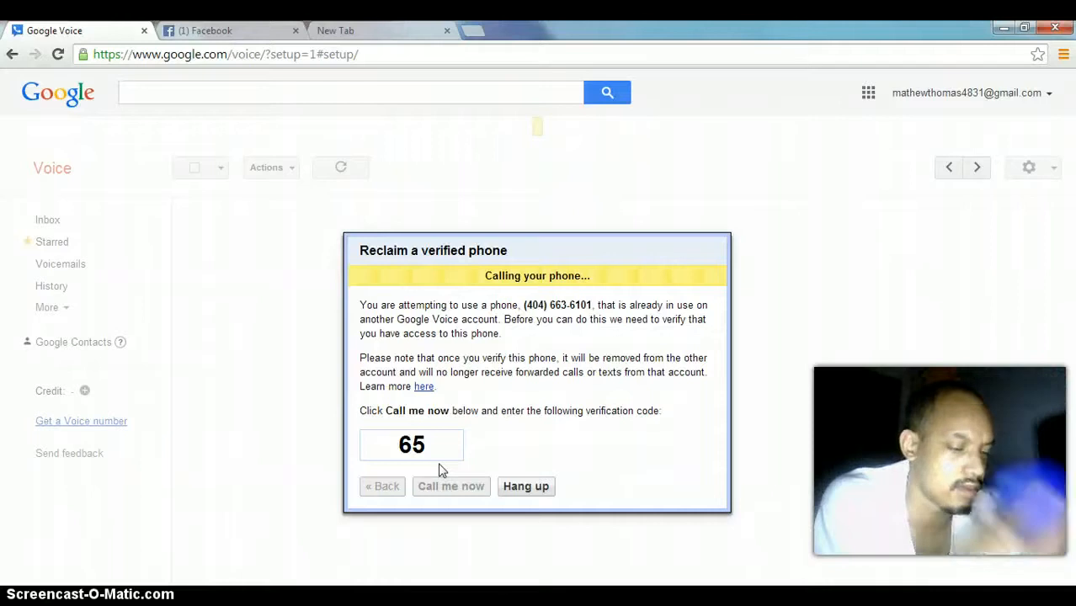
left_click(382, 485)
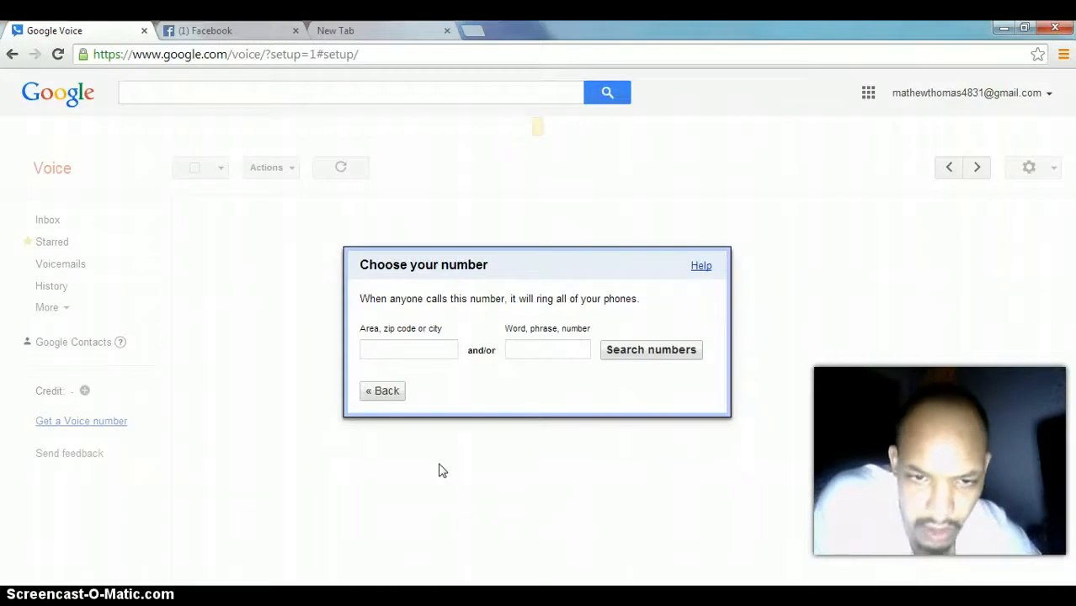
left_click(407, 348)
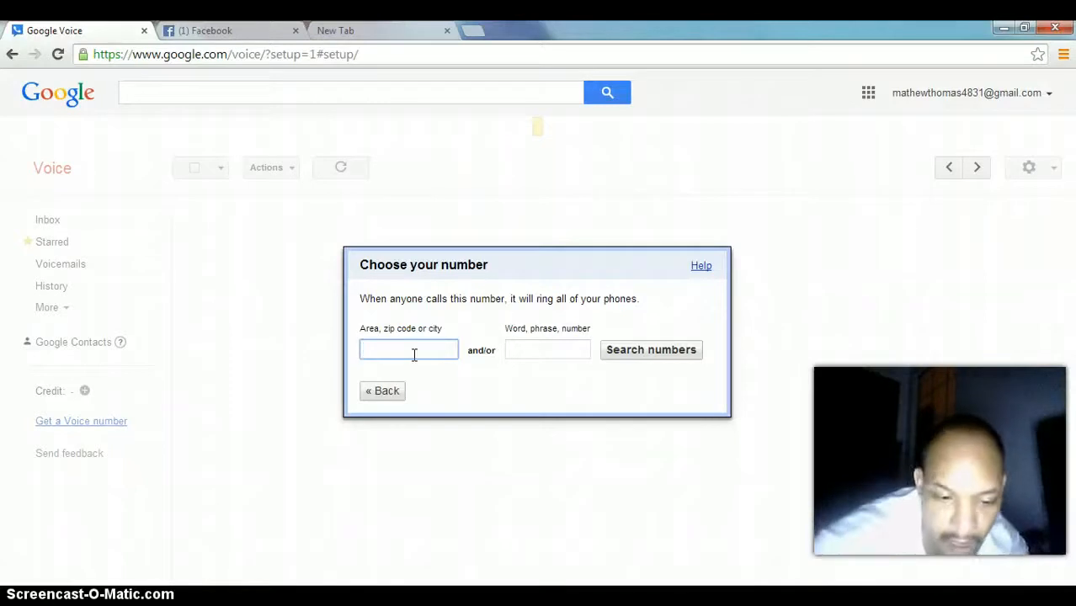
Search for available numbers in area code 305, finding none
type("305")
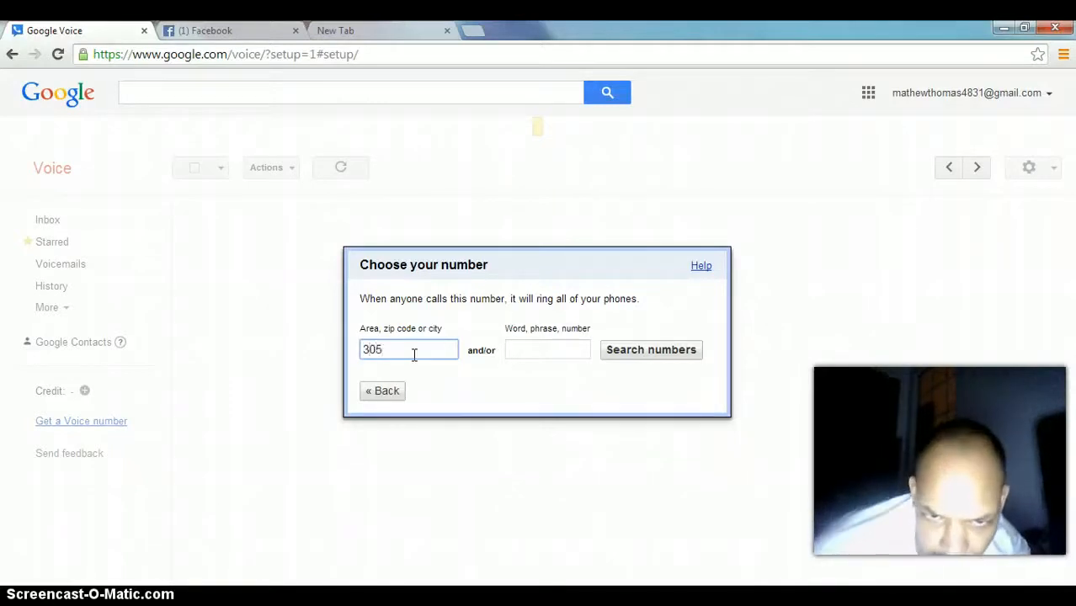
mouse_move(650, 348)
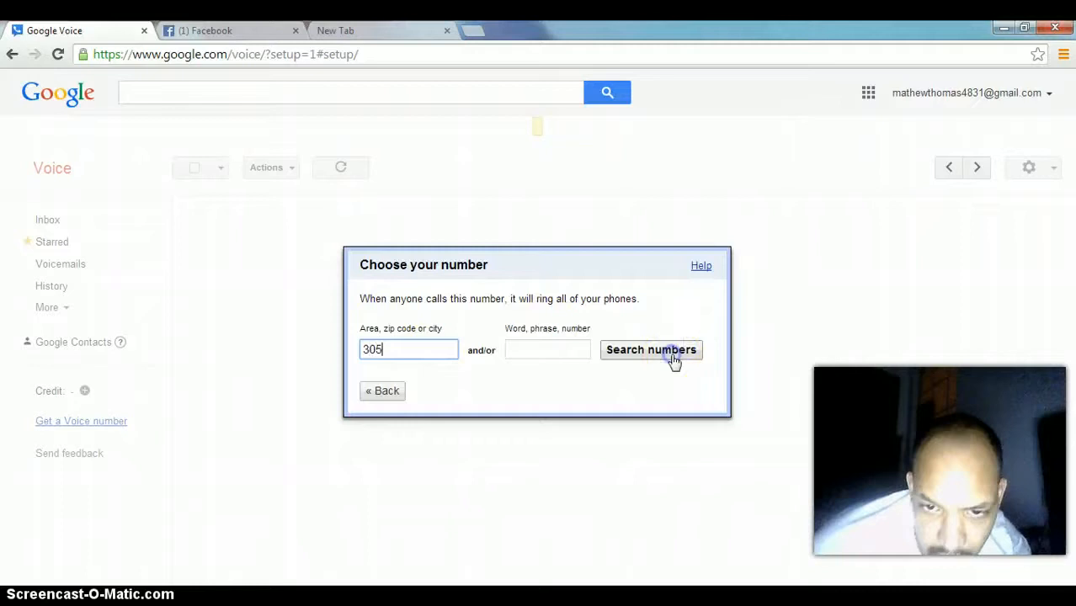
left_click(650, 348)
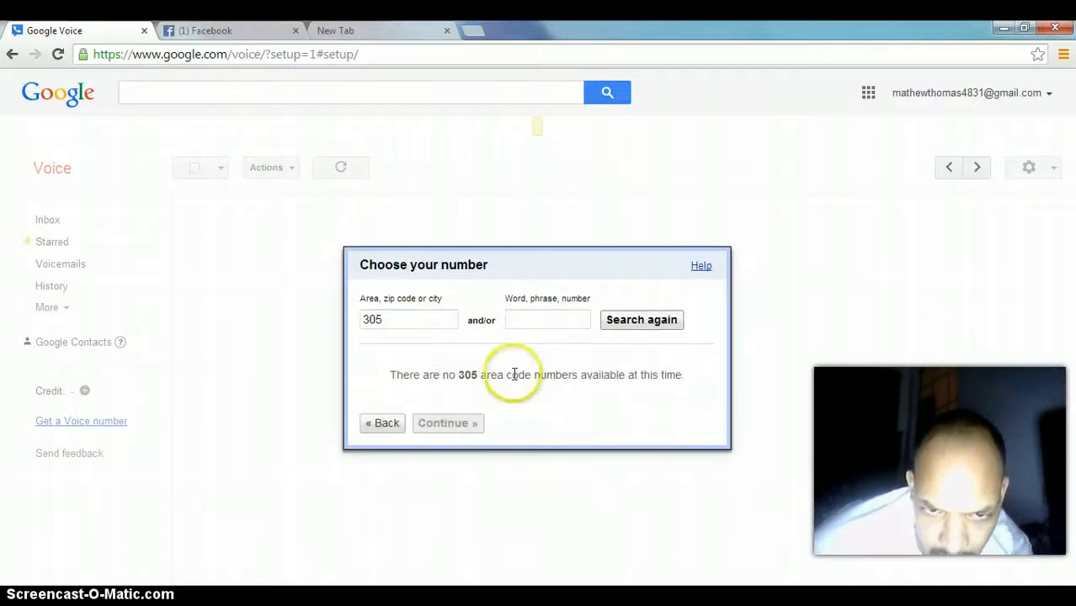
left_click(409, 320)
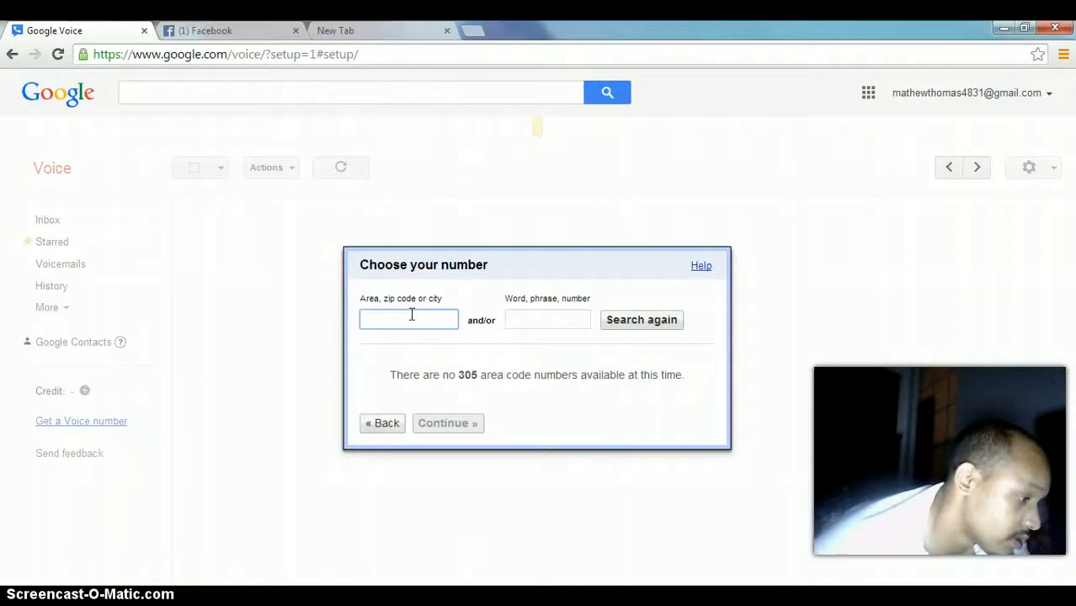
Search for available numbers in area code 813, listing results
left_click(409, 320)
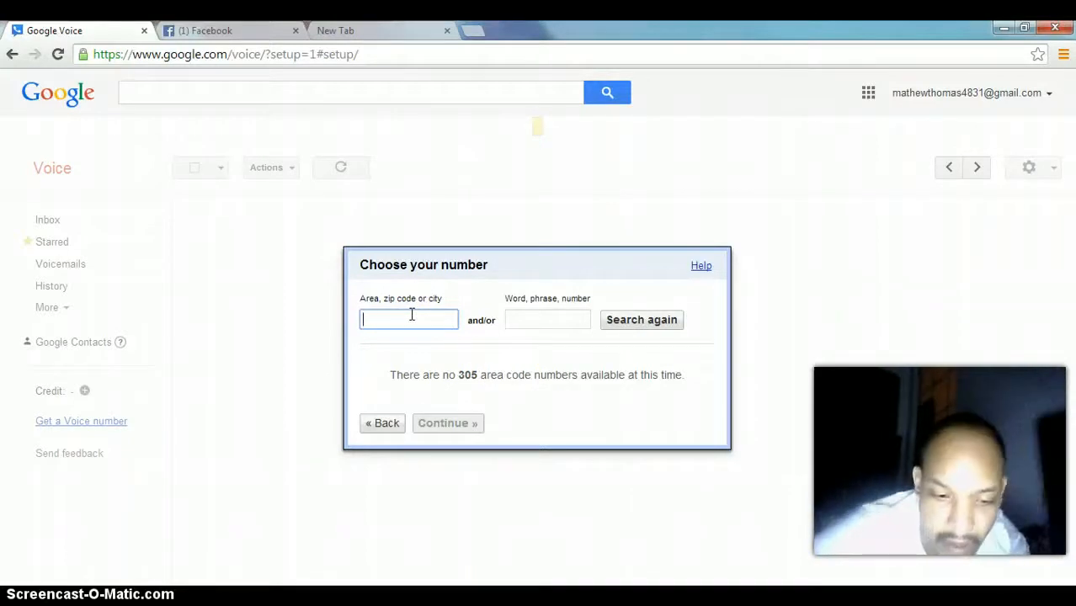
type("813")
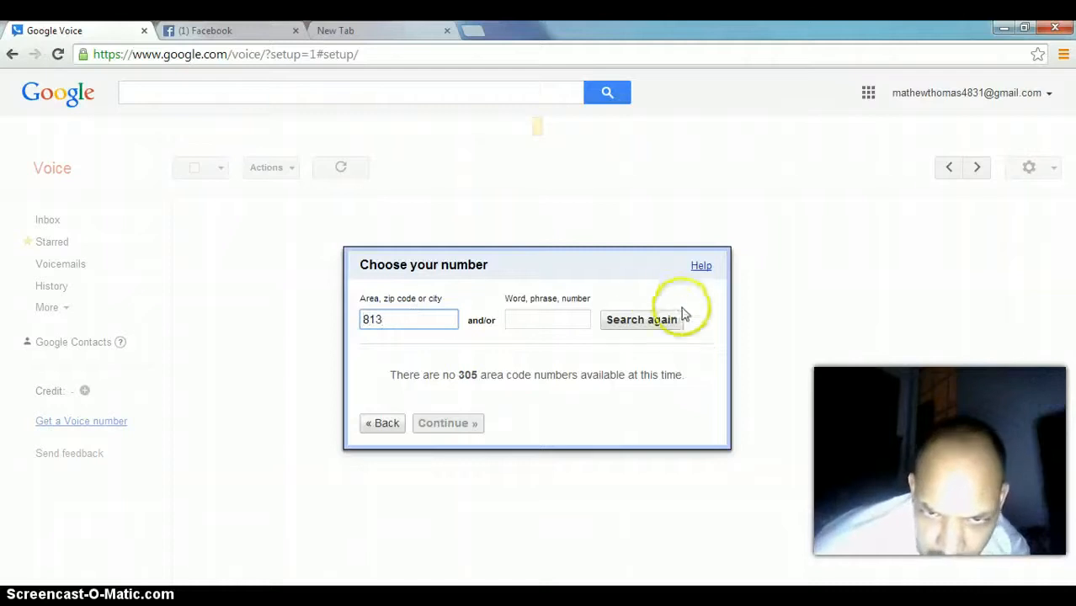
left_click(642, 320)
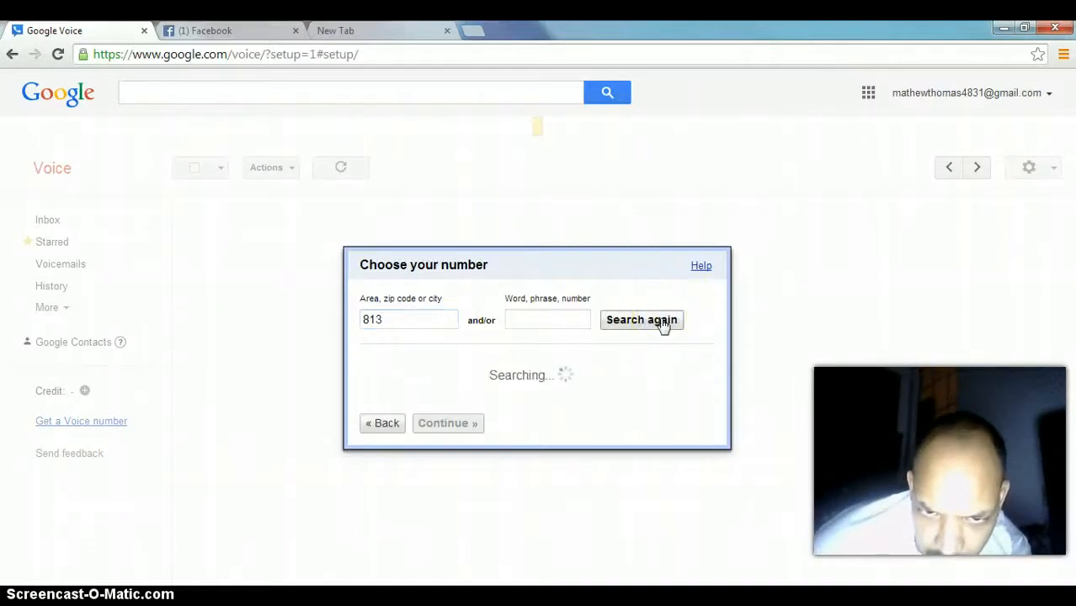
left_click(642, 319)
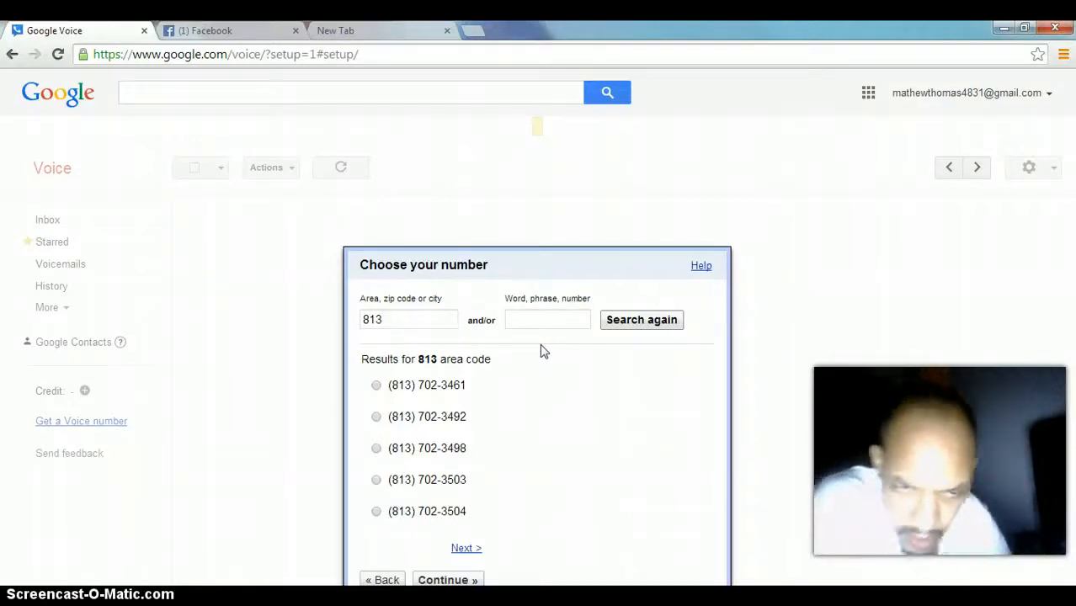
mouse_move(547, 380)
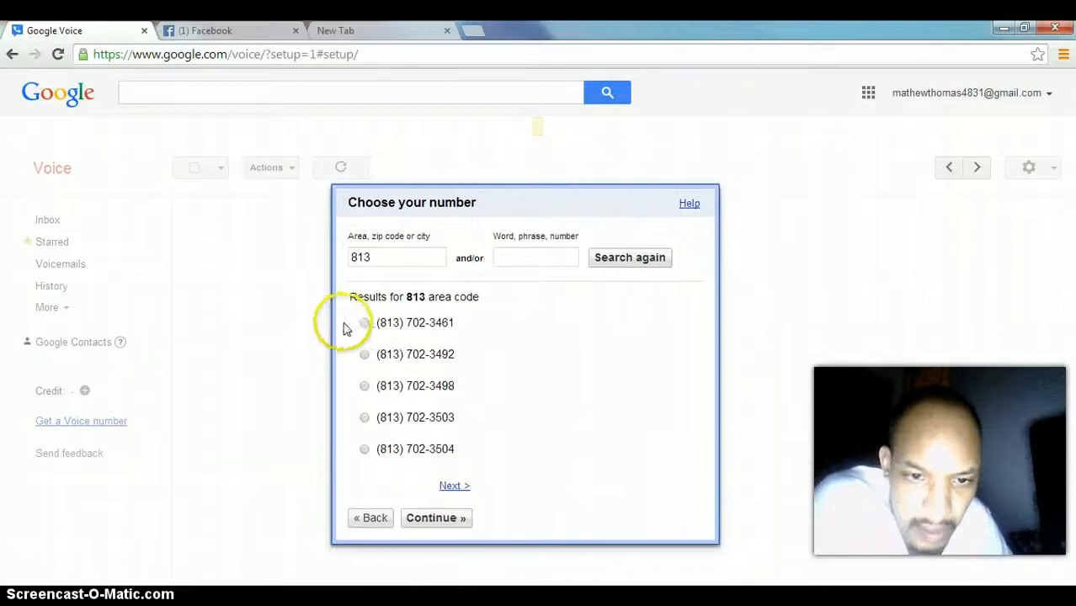
left_click(364, 323)
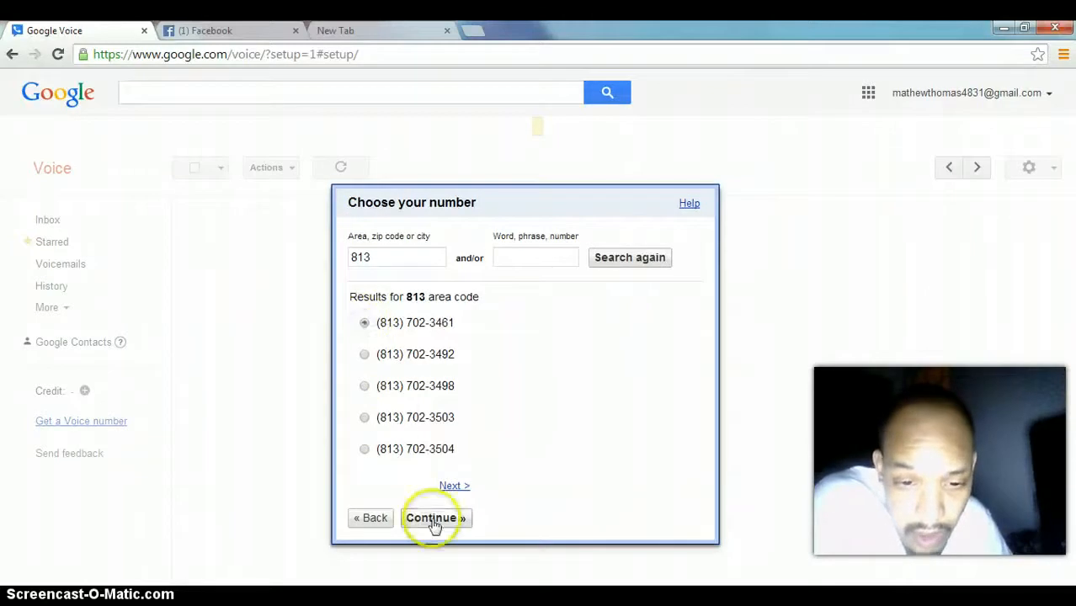
left_click(435, 519)
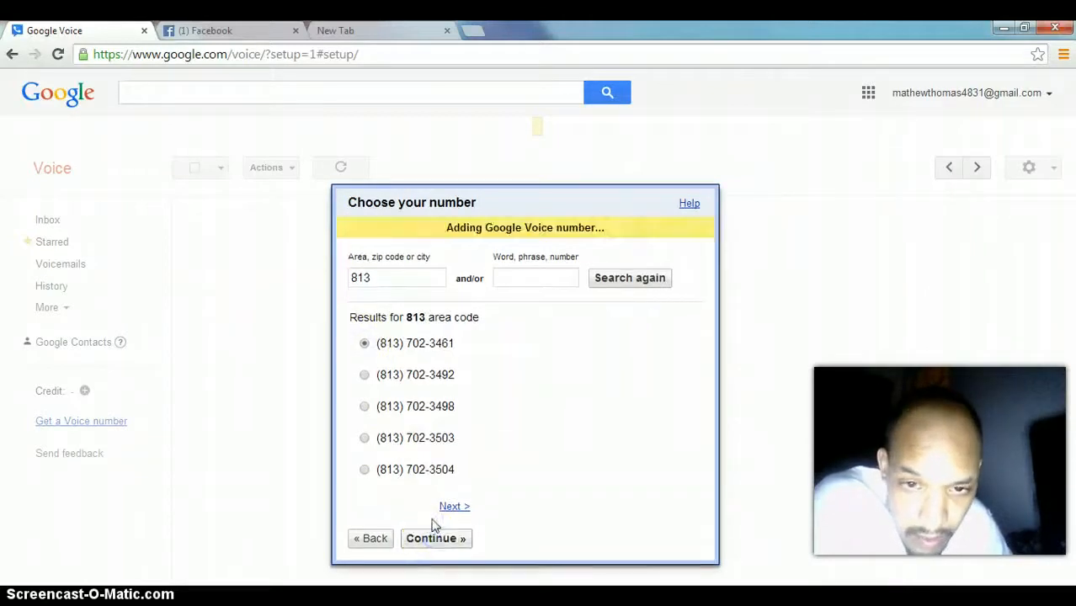
left_click(435, 539)
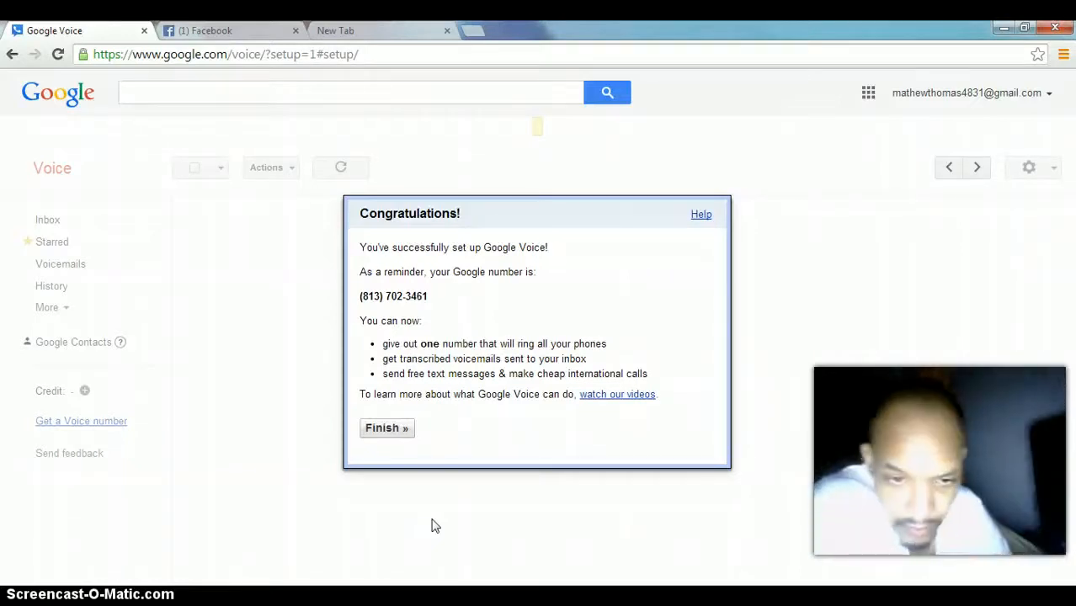
left_click(387, 428)
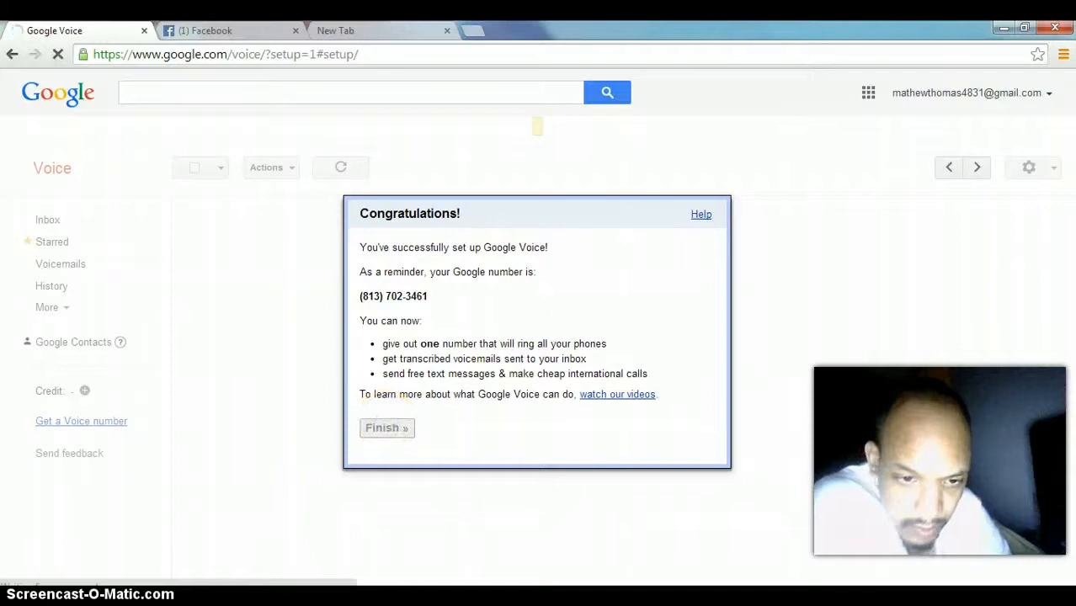
left_click(387, 428)
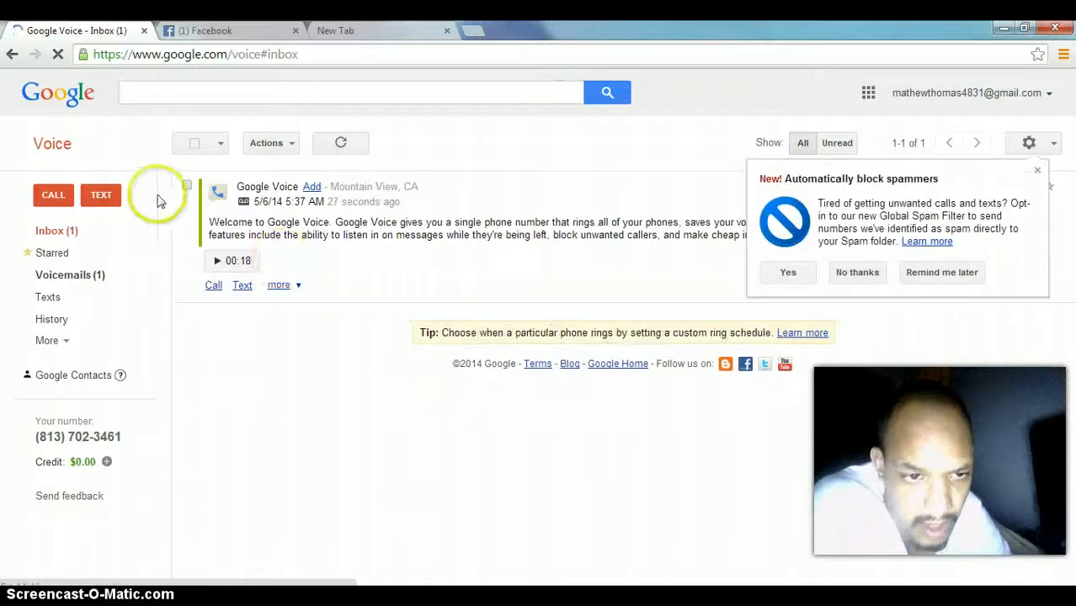
Dismiss the "Automatically block spammers" offer, leaving the inbox visible
left_click(45, 340)
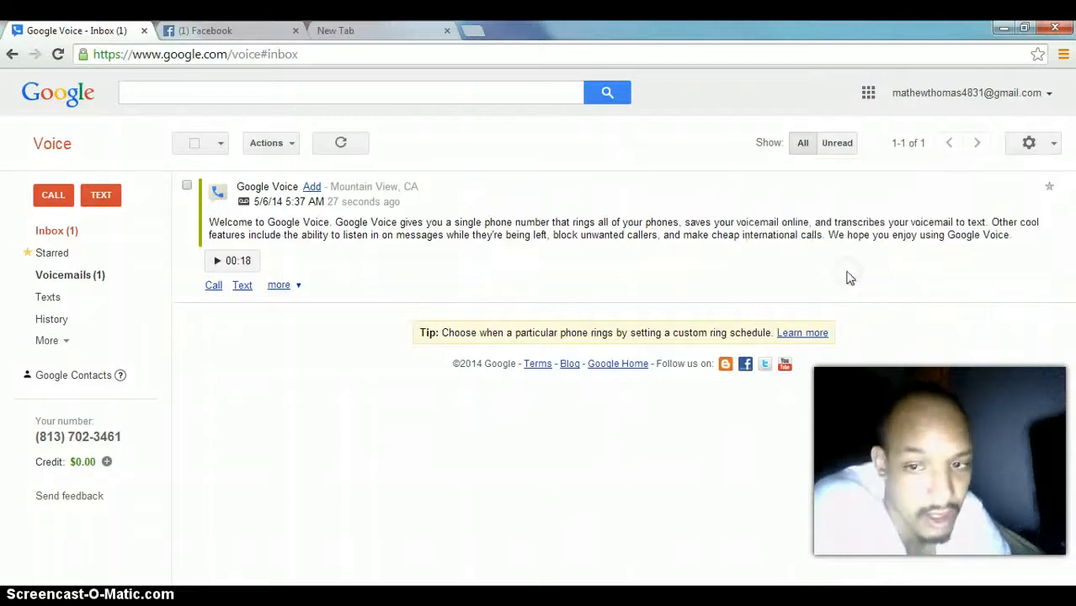
mouse_move(74, 376)
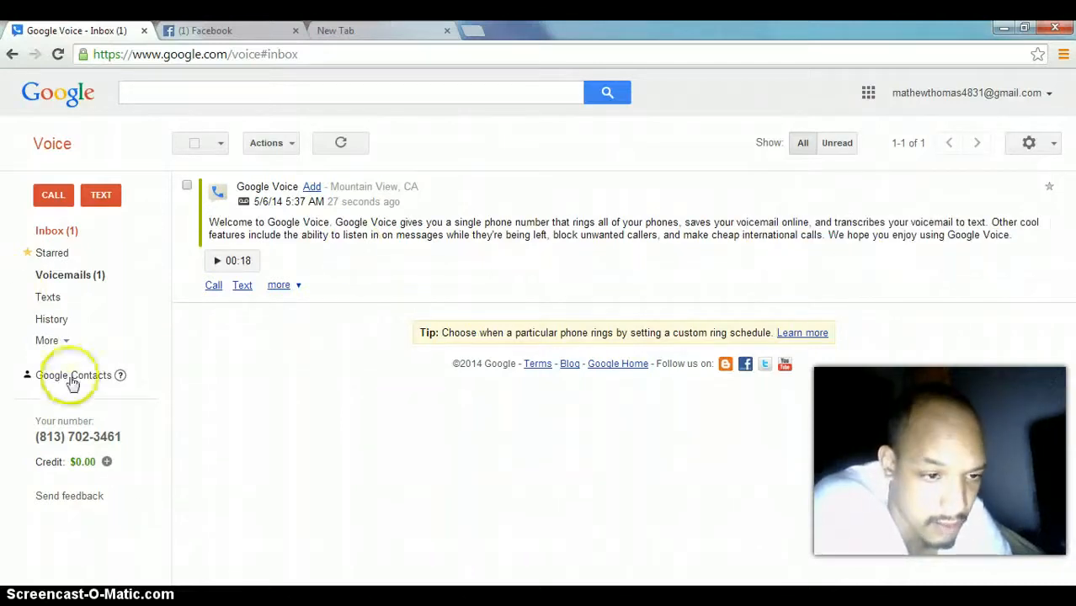
mouse_move(142, 436)
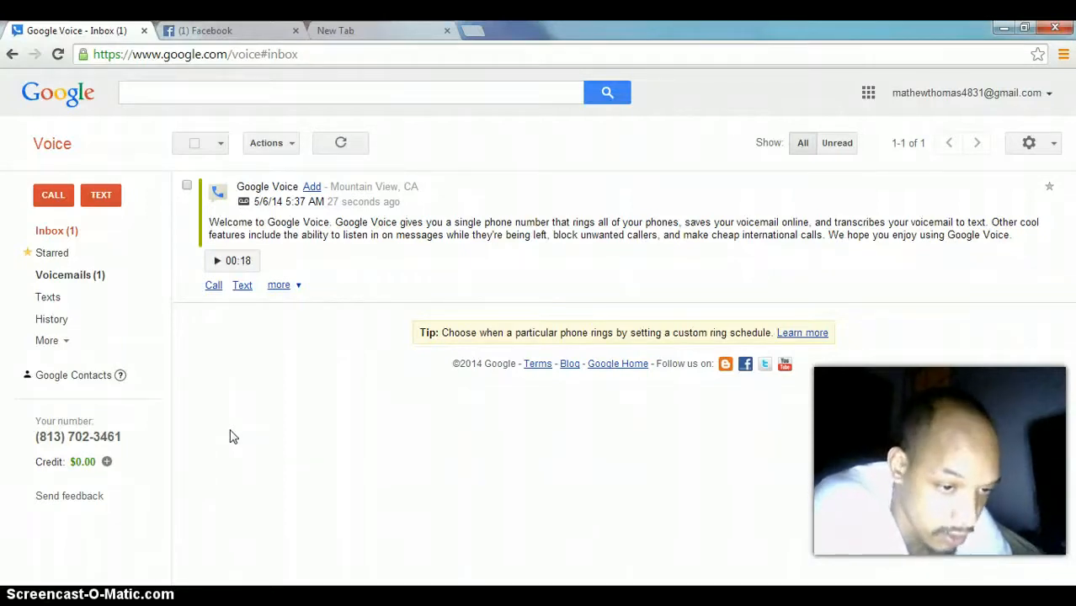
mouse_move(118, 348)
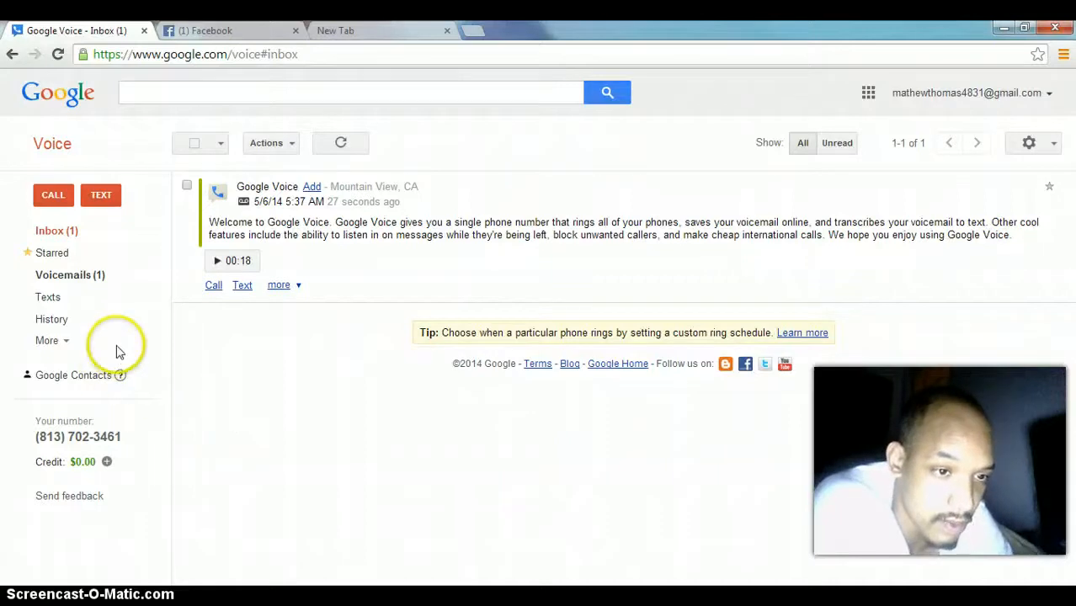
mouse_move(95, 236)
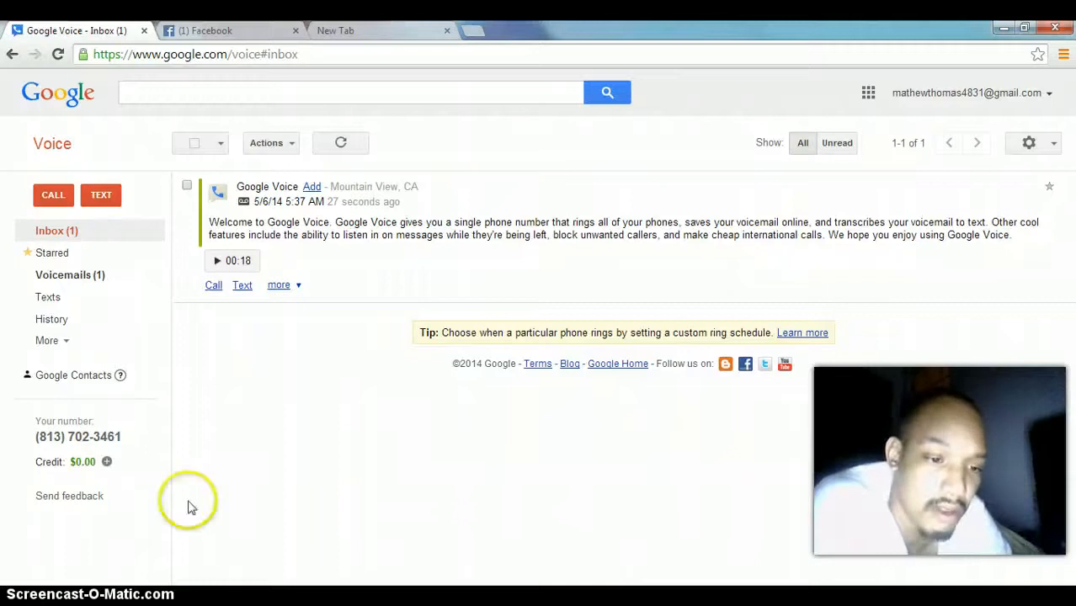
mouse_move(337, 581)
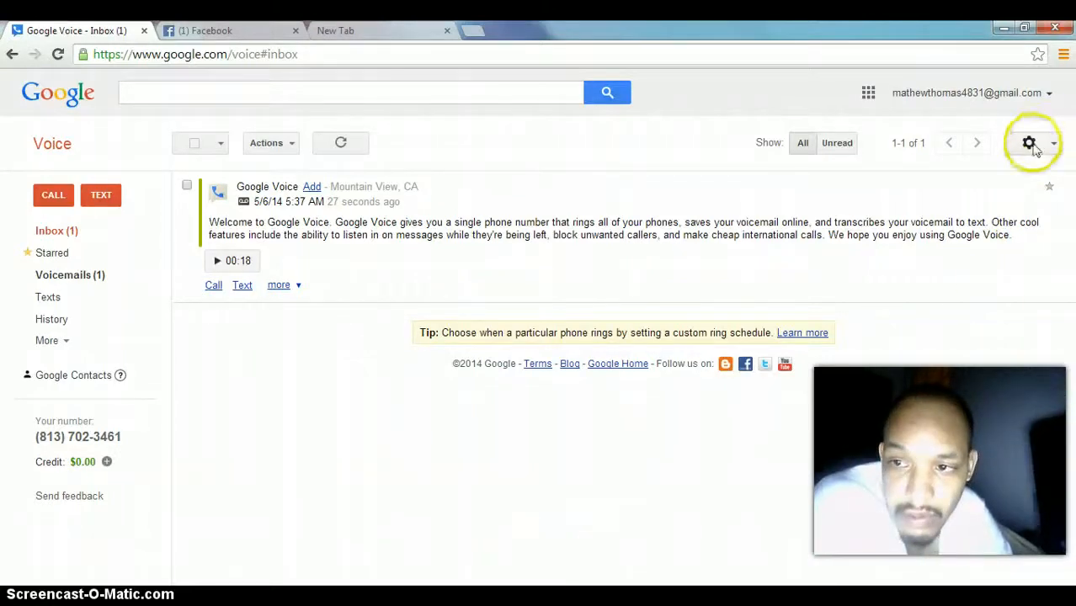
mouse_move(316, 495)
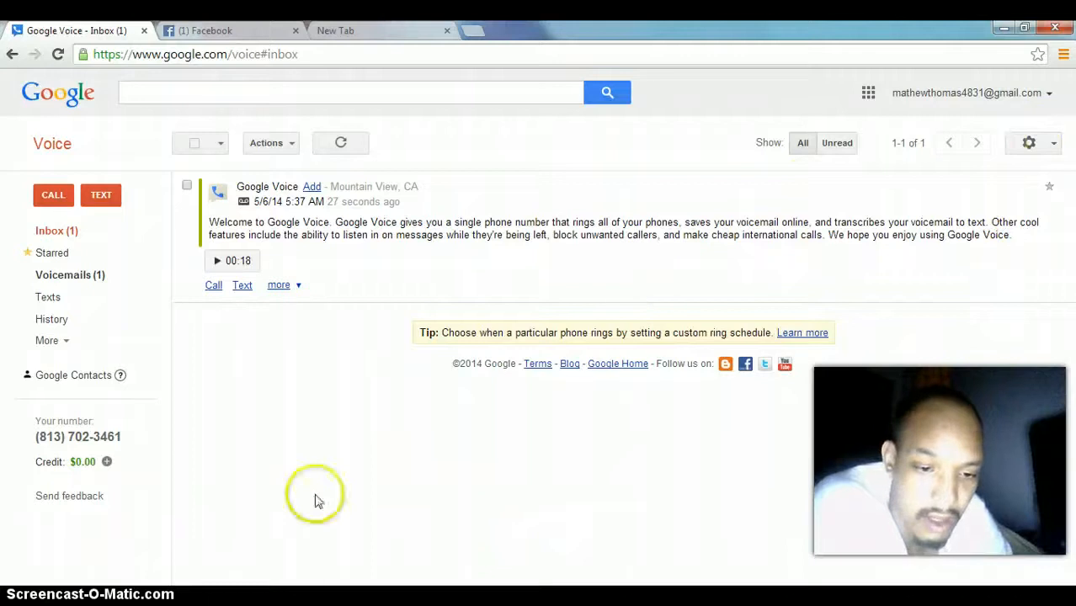